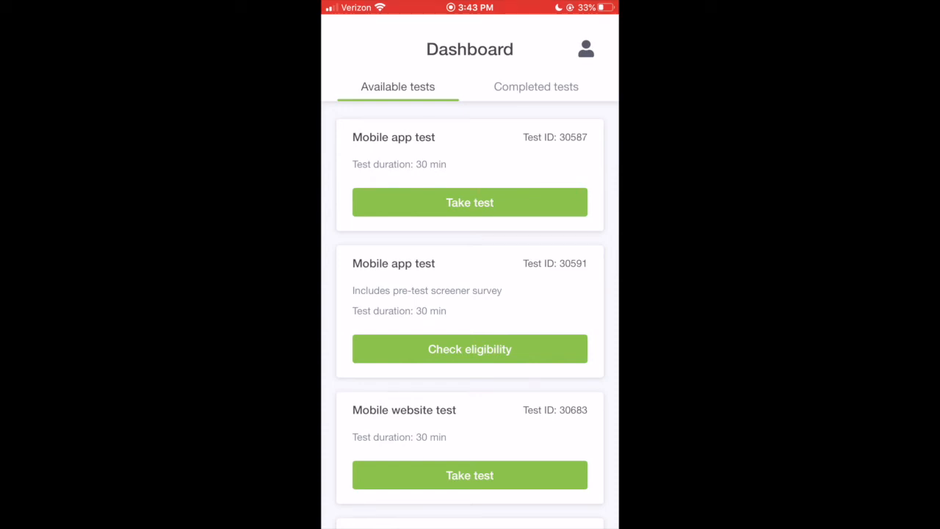
Scroll down the Available tests list to find a mobile website test with a screener
scroll("down", 3)
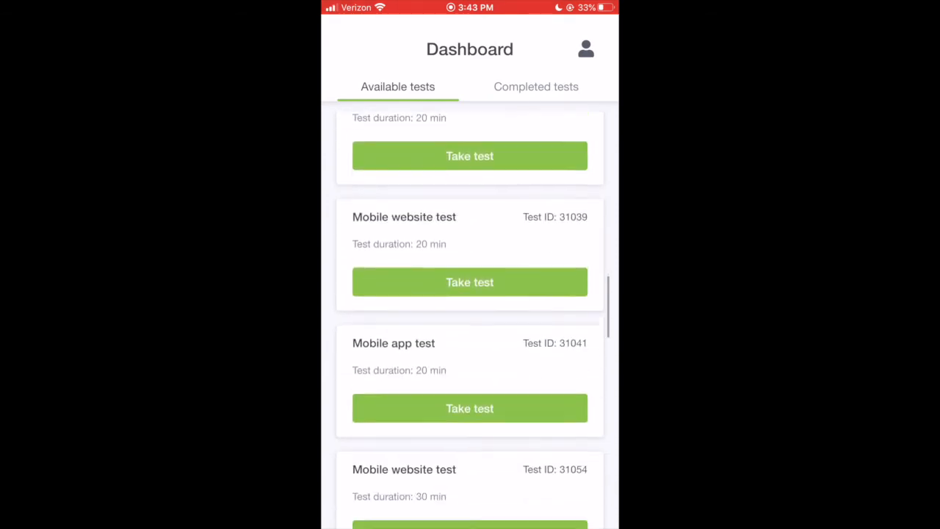
scroll("down", 3)
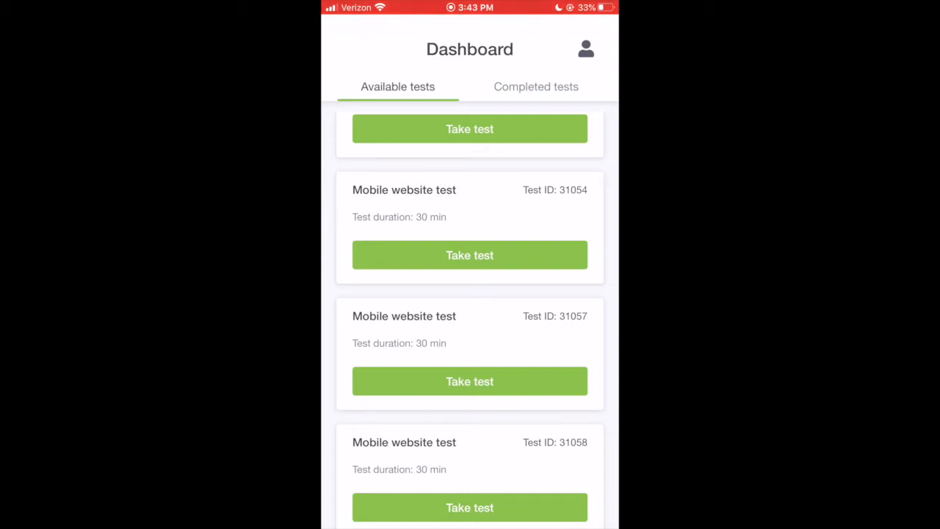
scroll("down", 3)
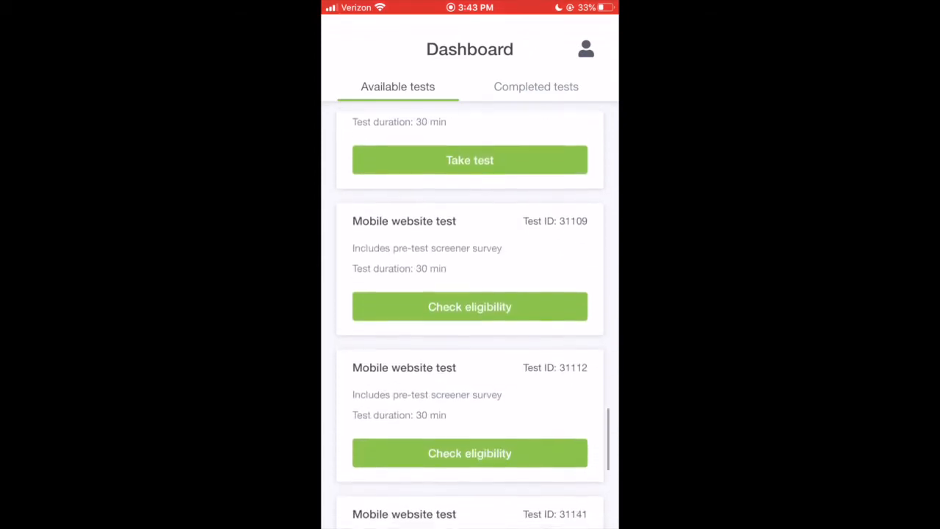
scroll("down", 3)
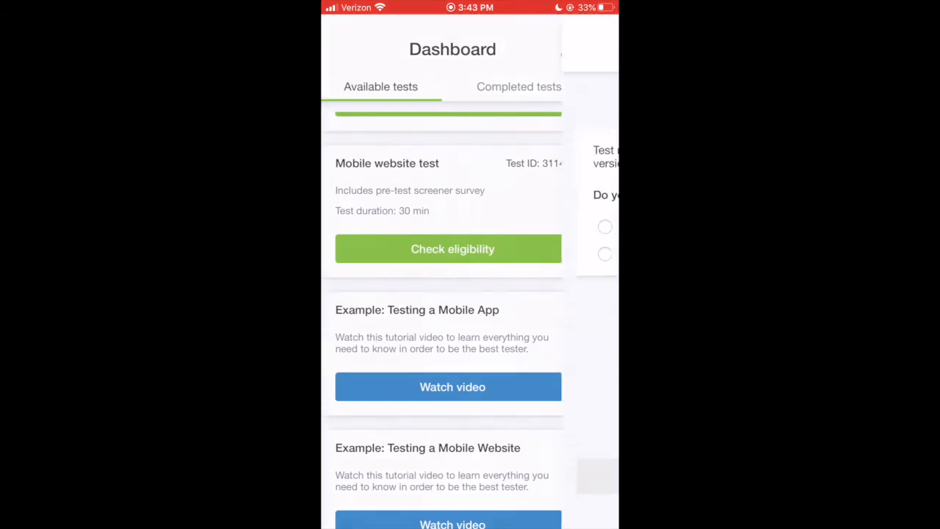
Start the mobile test's eligibility check and answer 'Yes, I do' to the iOS 12 requirement
left_click(452, 248)
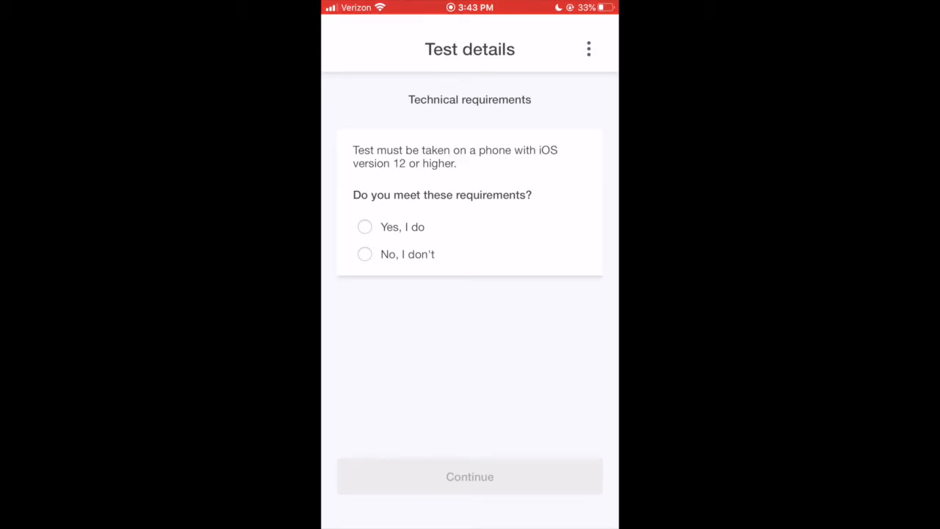
left_click(365, 226)
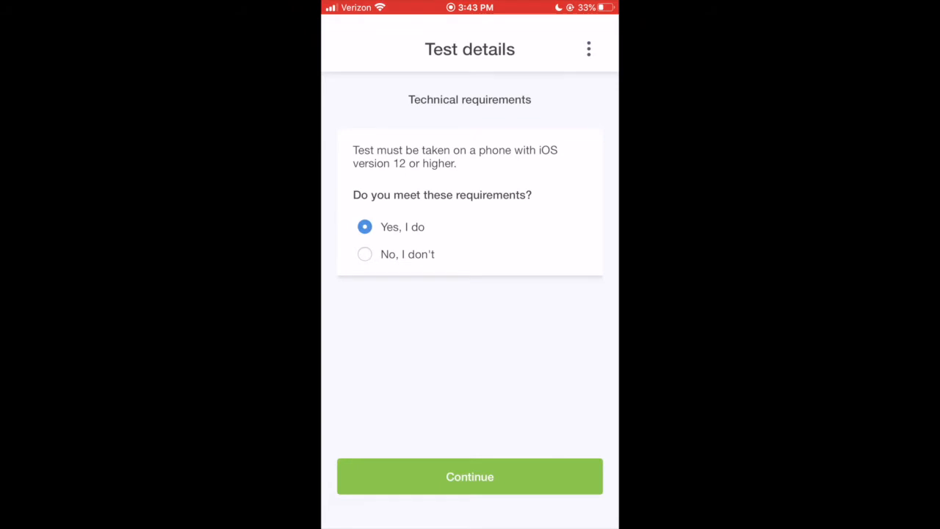
Continue past technical requirements, answer Yes to recent online clothing purchases, and continue
left_click(470, 476)
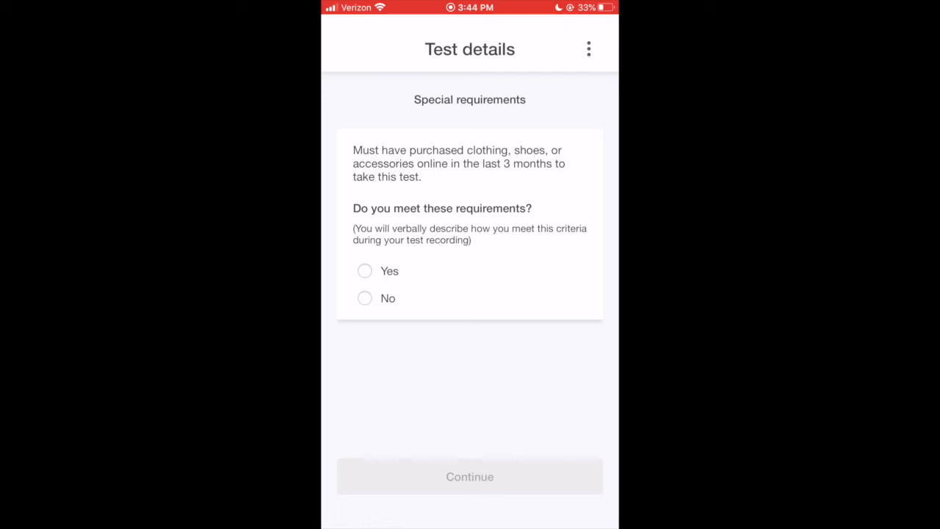
left_click(364, 270)
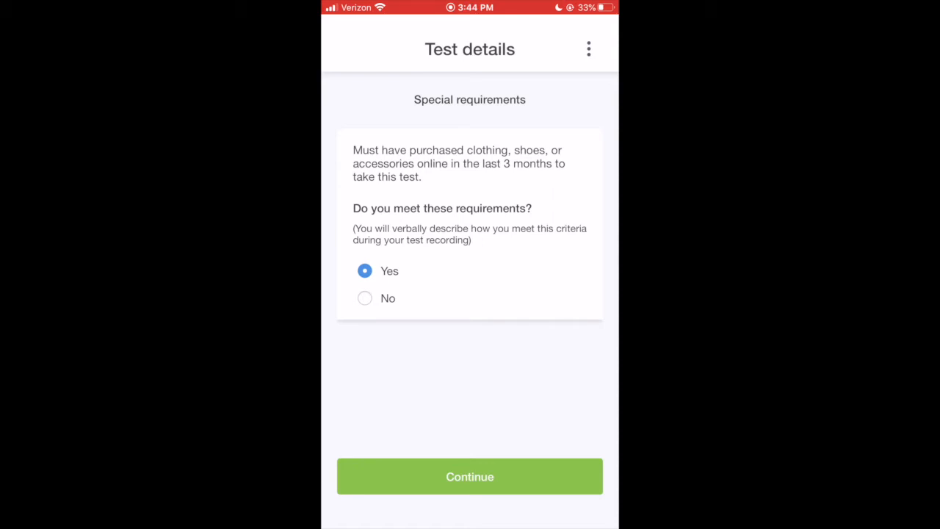
left_click(470, 475)
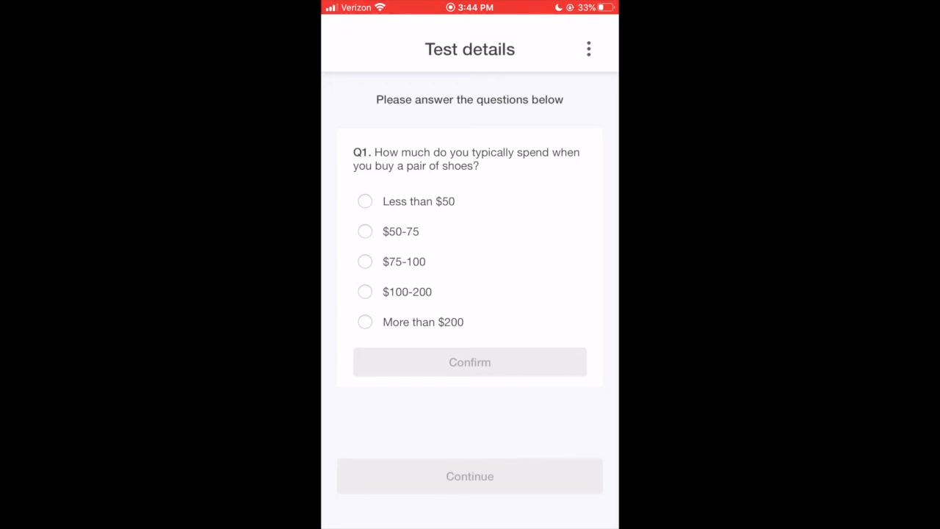
Answer Q1 with $50-75 shoe spending, confirm it, and continue to the start-recording screen
left_click(364, 232)
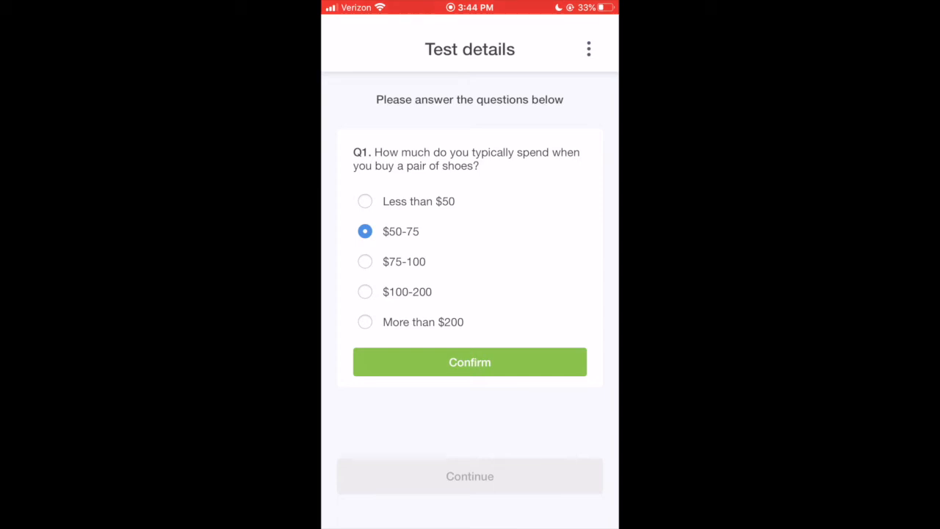
left_click(470, 362)
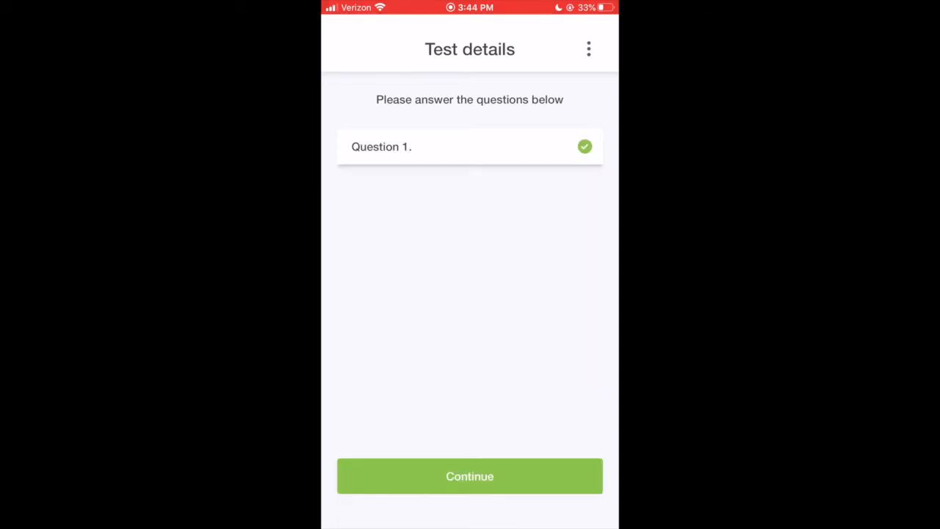
left_click(469, 475)
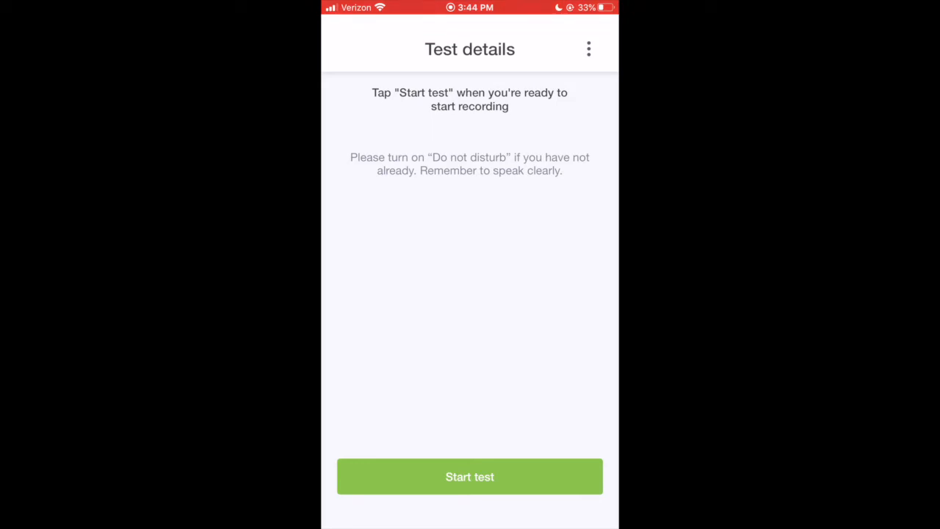
Start the test recording, bringing up the special criteria reminder
left_click(470, 476)
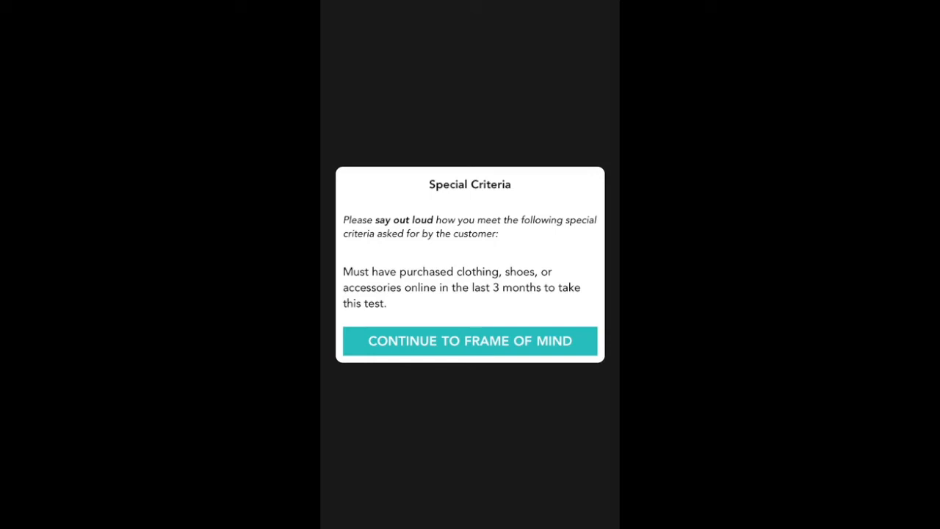
Continue from the special criteria prompt to the Allbirds frame-of-mind scenario
left_click(469, 341)
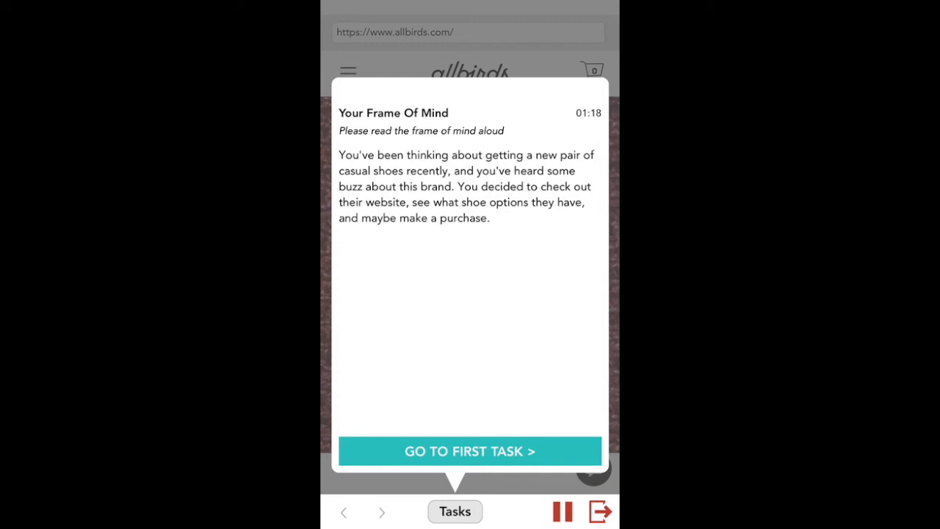
Go to the first task, view the Allbirds homepage, and reopen the Tasks panel
left_click(469, 451)
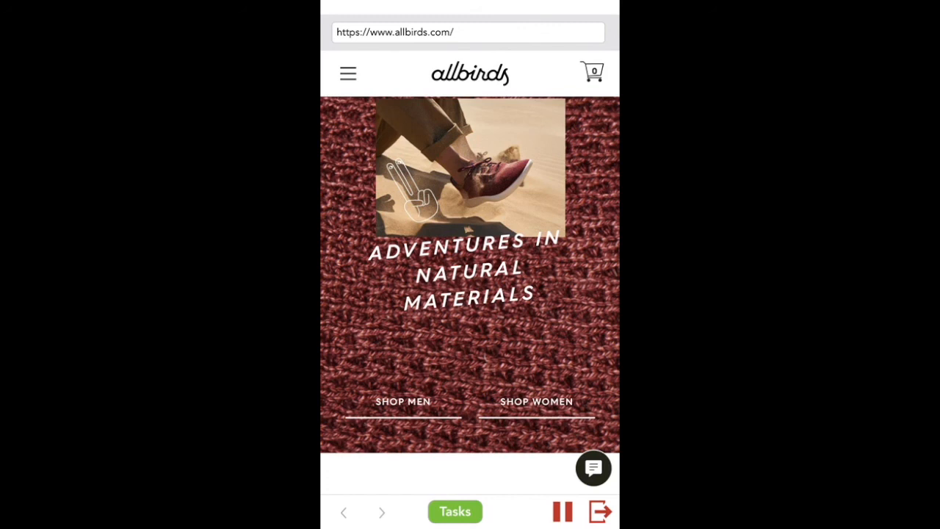
left_click(455, 511)
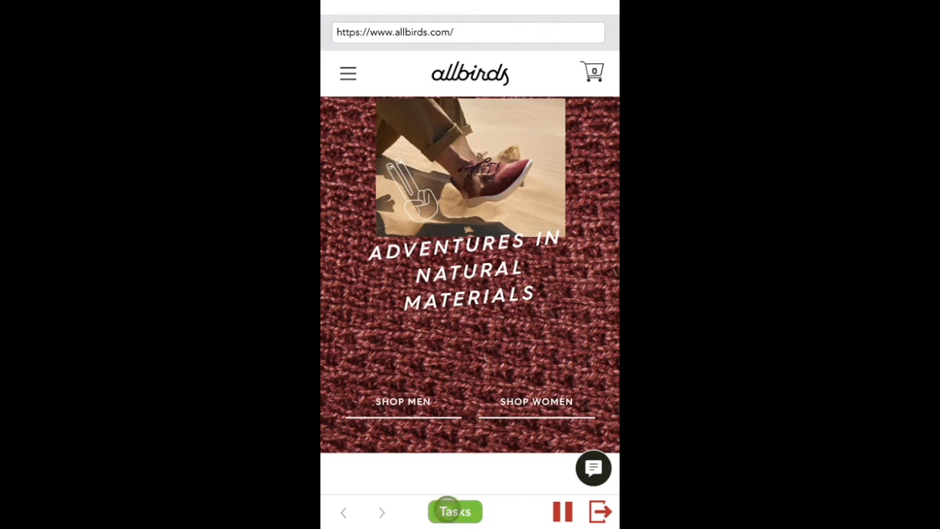
Rate Task 1's ease as 3, answer YES it was completed, and advance to Task 2
left_click(456, 511)
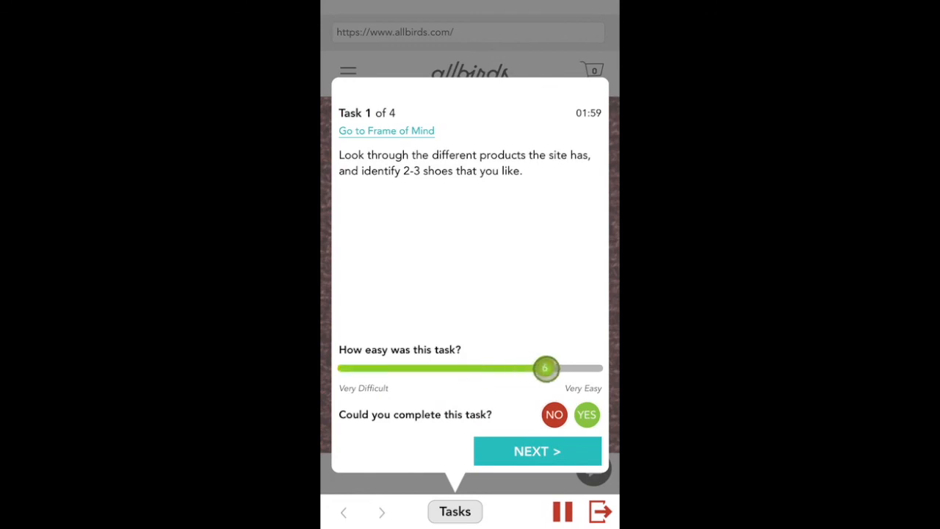
left_click_drag(545, 368, 443, 369)
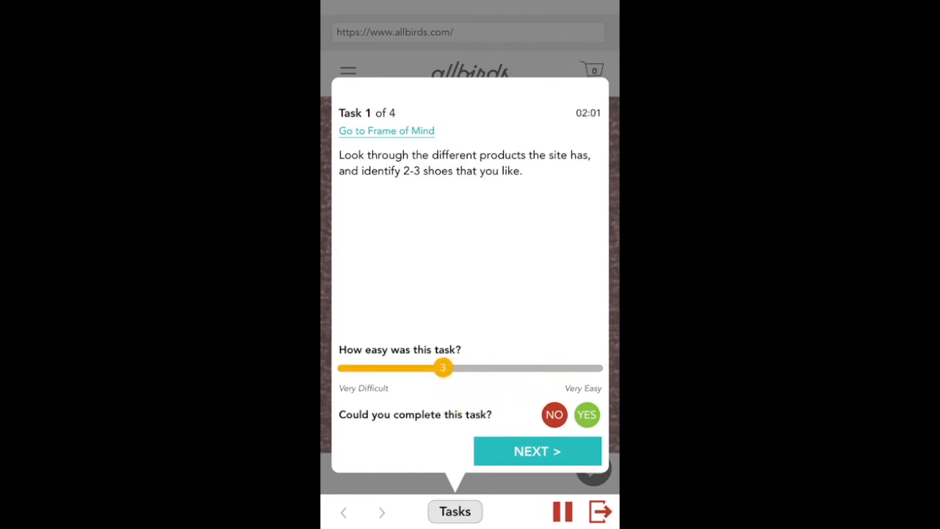
left_click(587, 414)
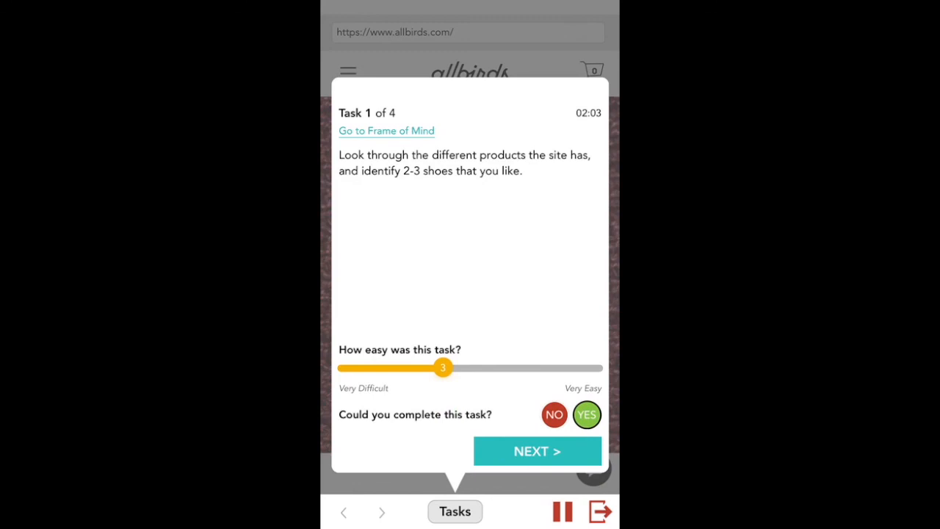
left_click(538, 449)
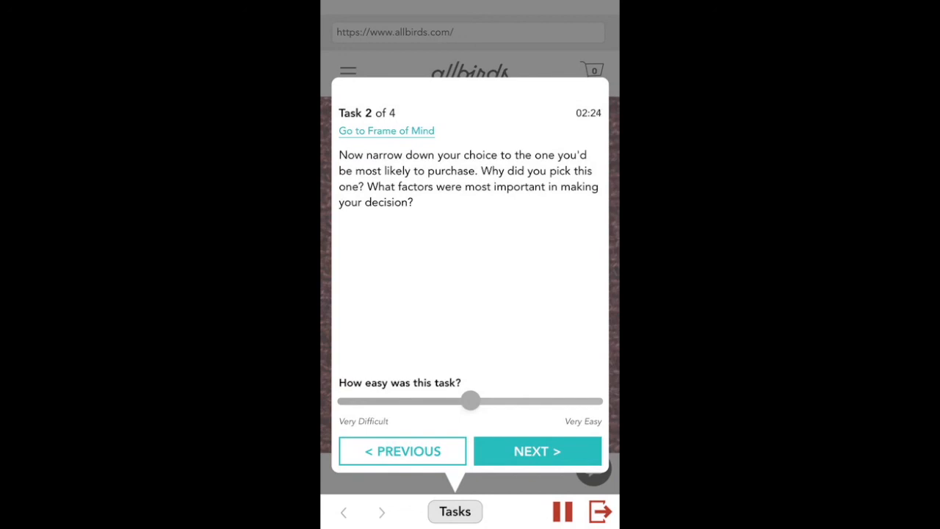
Bring up the exit-test confirmation and choose NO to stay in the test
left_click(599, 510)
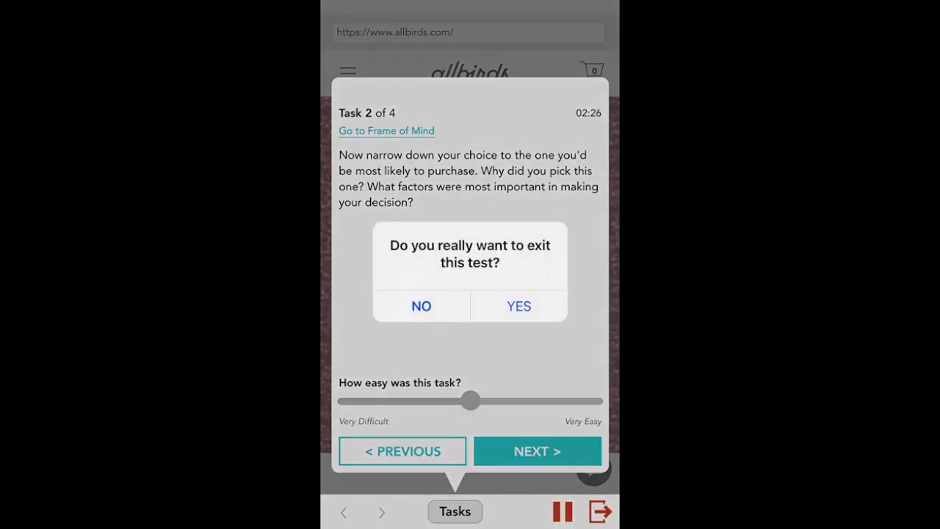
left_click(420, 306)
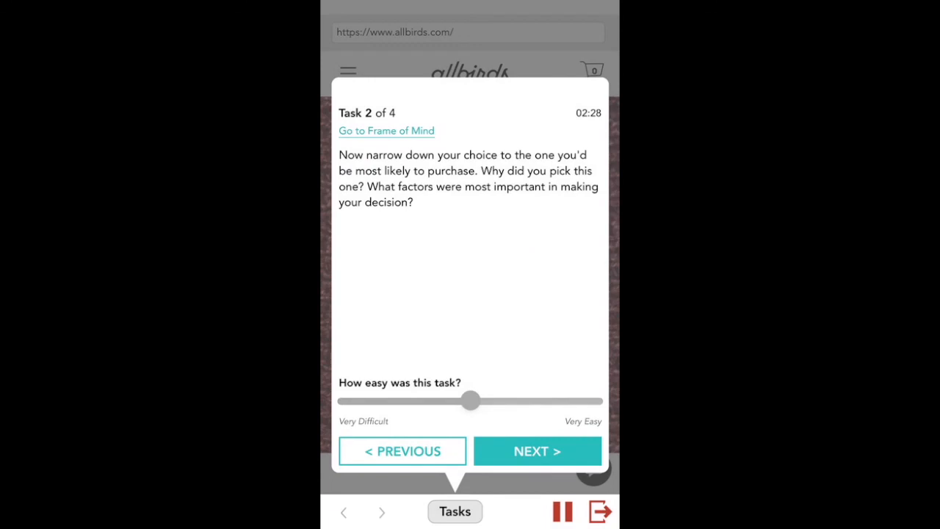